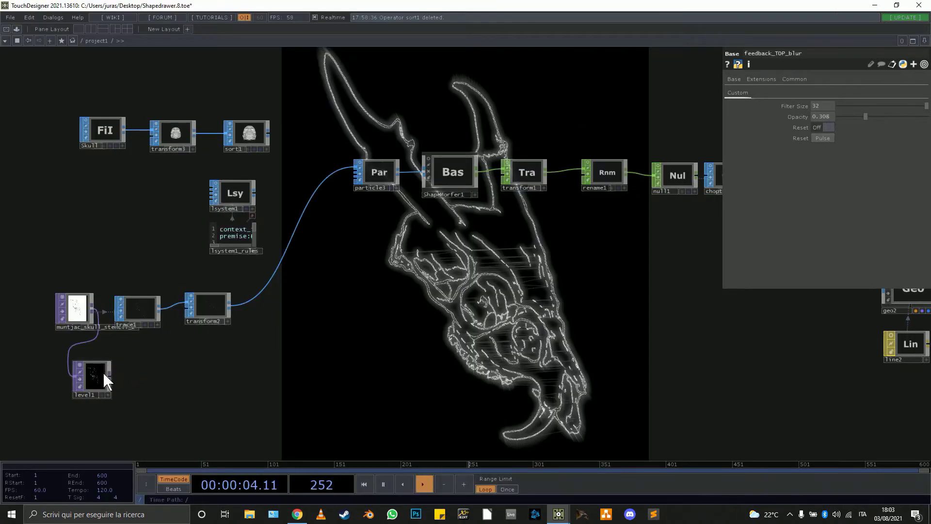
Show transform2's Transform settings: rotate -57, uniform scale 4.39 on the traced skull
{"action": "right_click", "coordinate": [92, 374]}
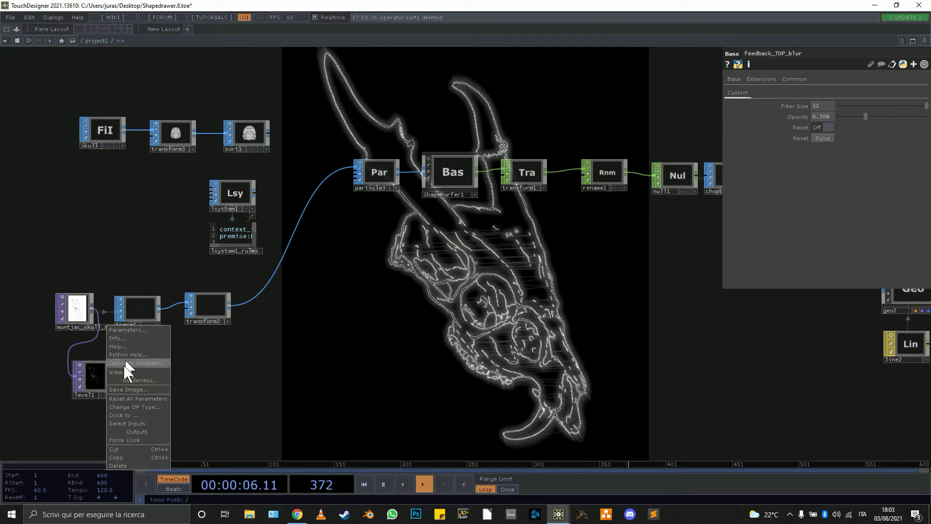
{"action": "left_click", "coordinate": [119, 371]}
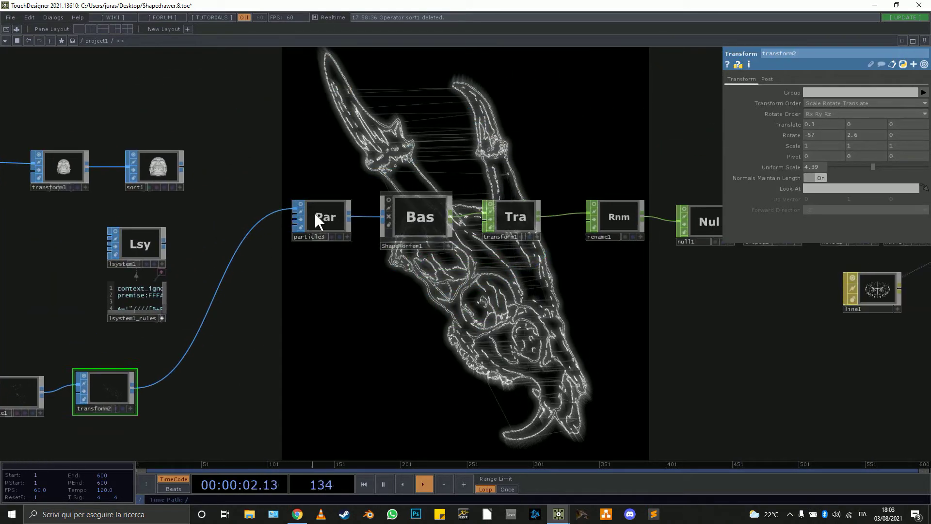
Show particle3's State settings: particles drawn as lines with 0.048 time step
{"action": "left_click", "coordinate": [325, 216]}
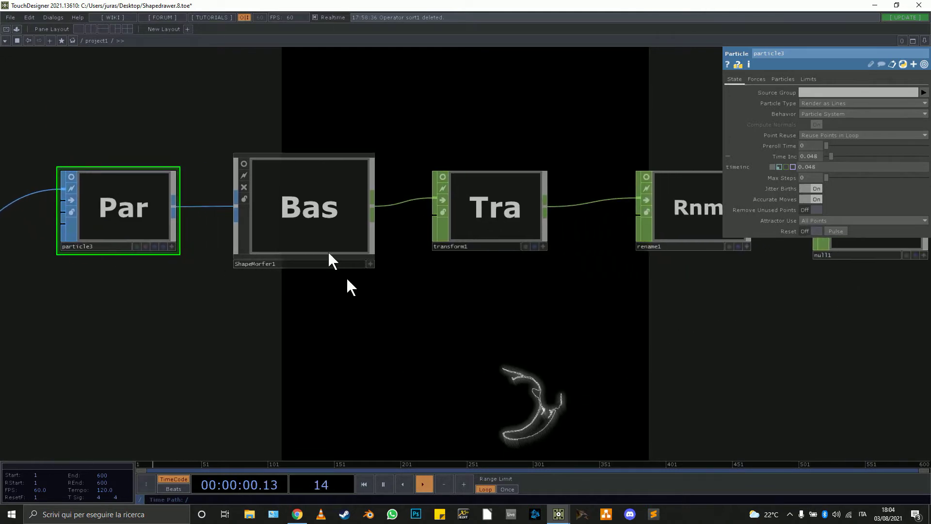
{"action": "left_click", "coordinate": [303, 206]}
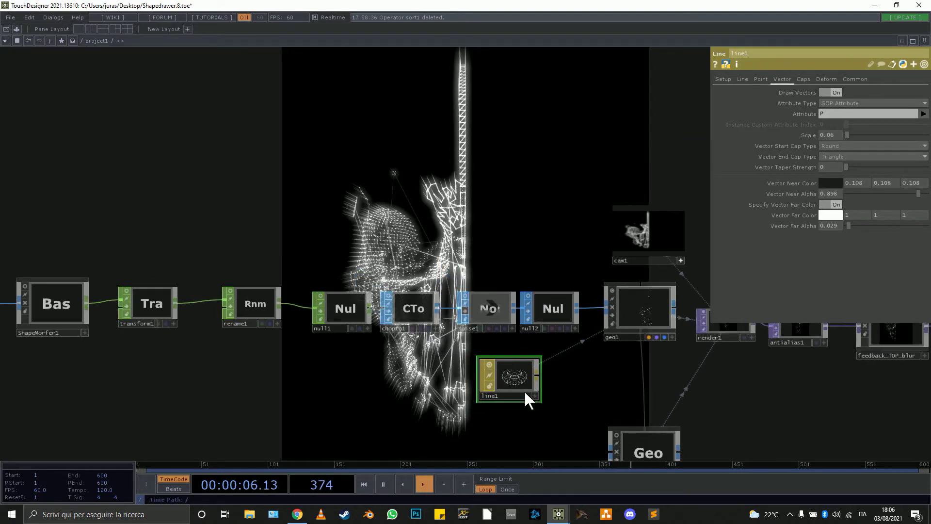
Show line1's Line page with near/far line colour and alpha, widths 0.5 to 0.1
{"action": "left_click_drag", "start_coordinate": [507, 378], "coordinate": [627, 374]}
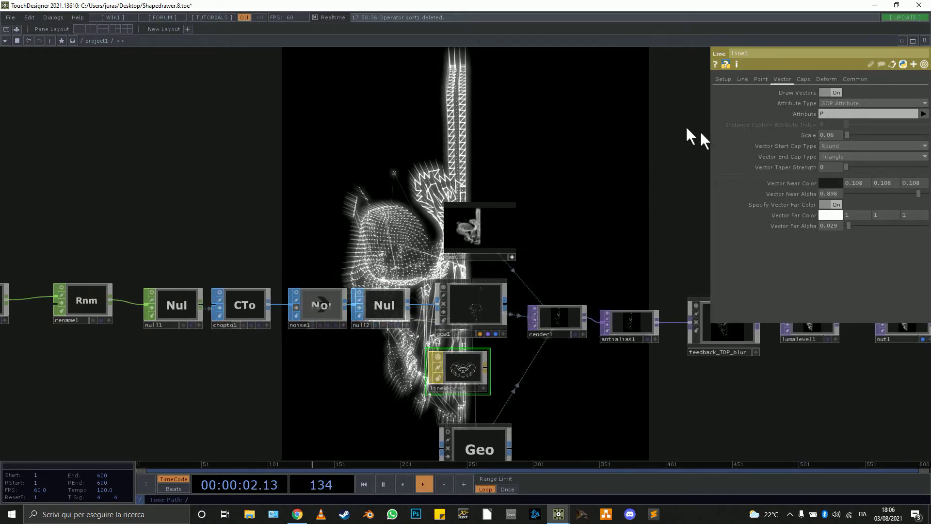
{"action": "left_click", "coordinate": [742, 79]}
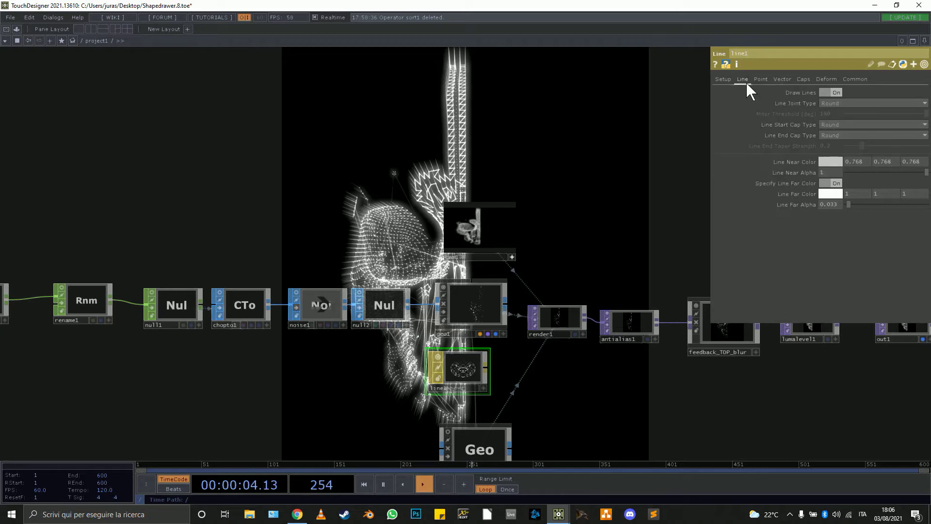
{"action": "left_click", "coordinate": [760, 78]}
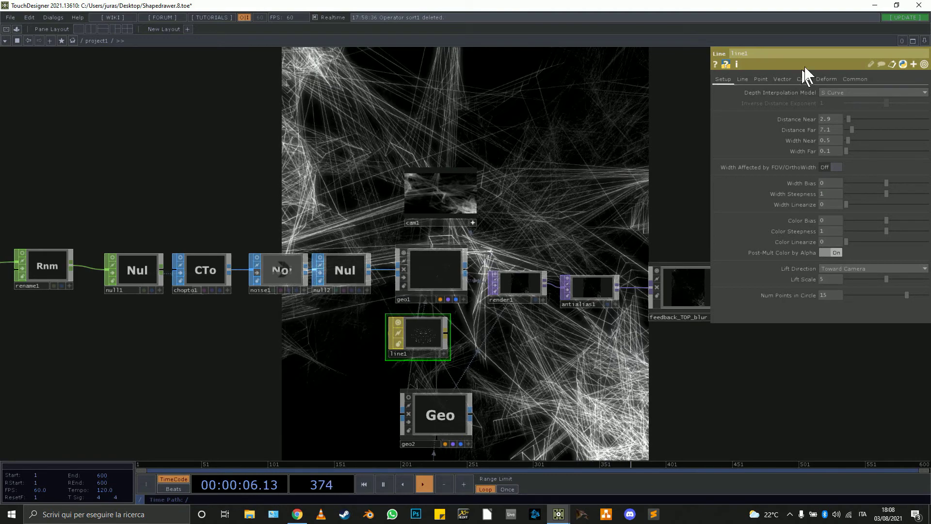
Show line1's Setup page: distances 2.9–7.1, width near 0.5 and far 0.1
{"action": "left_click", "coordinate": [760, 79]}
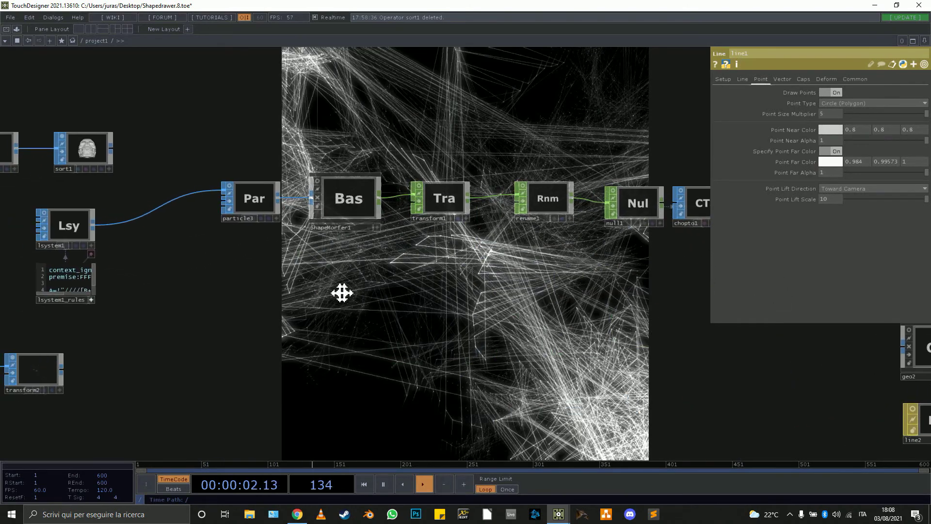
Render the L-system tree with points on and line widths raised to 1.8 near, 0.7 far
{"action": "left_click", "coordinate": [254, 198]}
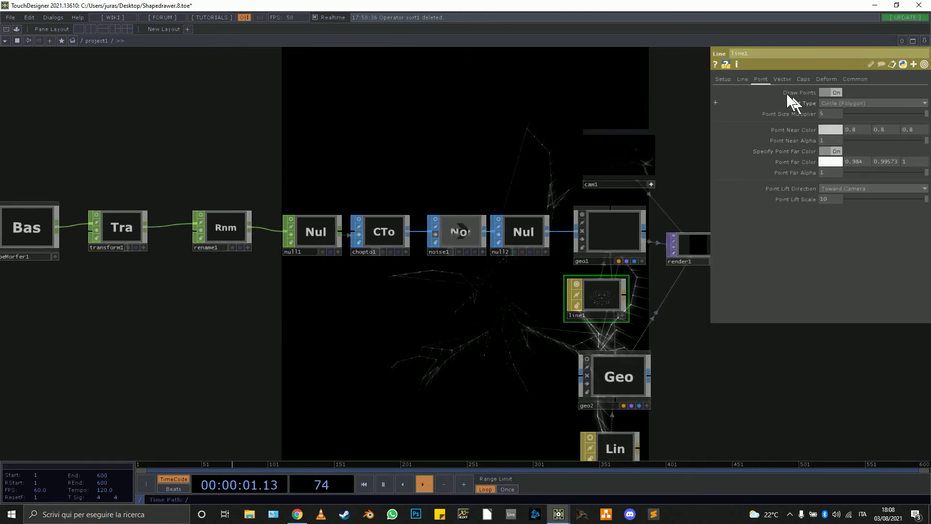
{"action": "left_click", "coordinate": [723, 78]}
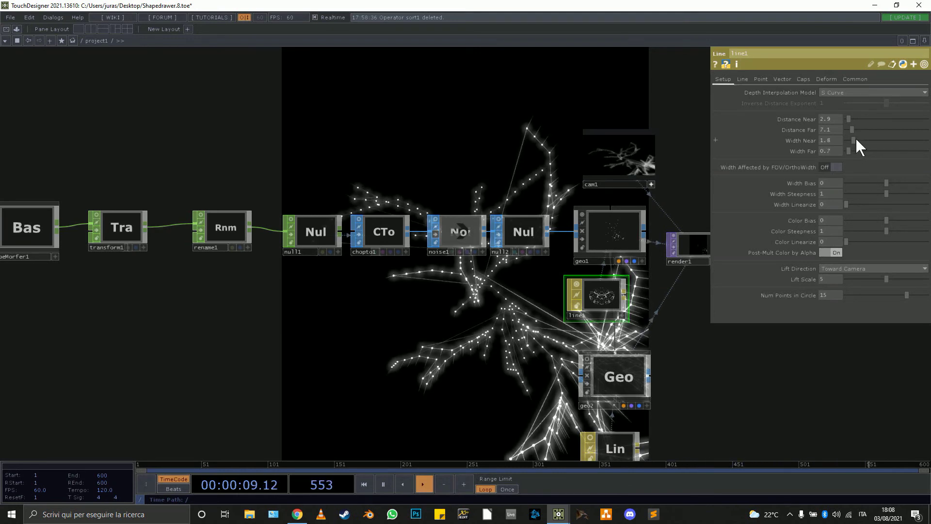
{"action": "left_click", "coordinate": [760, 79]}
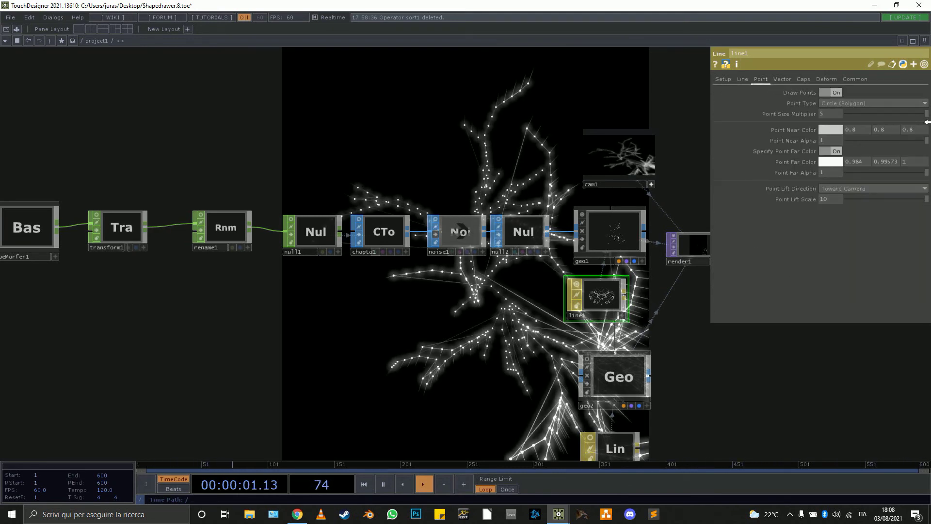